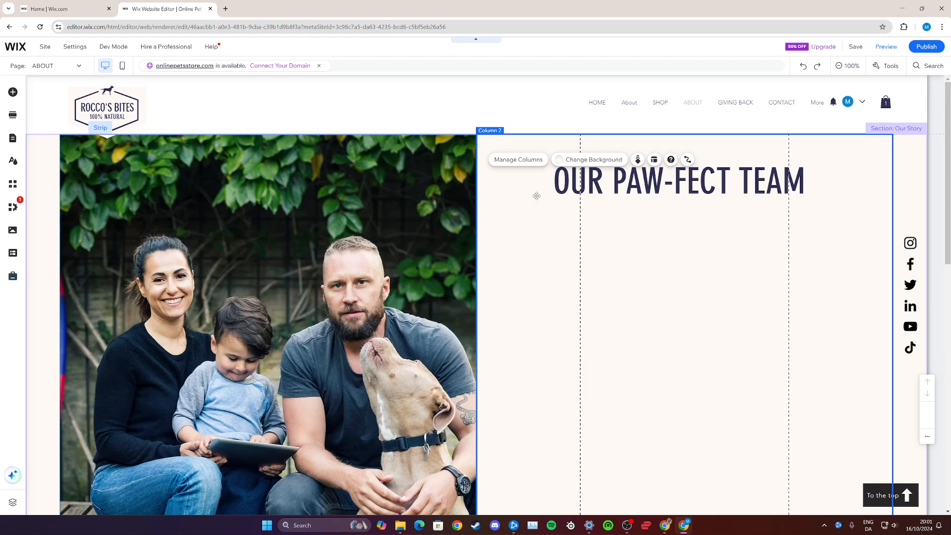
pyautogui.moveTo(503, 275)
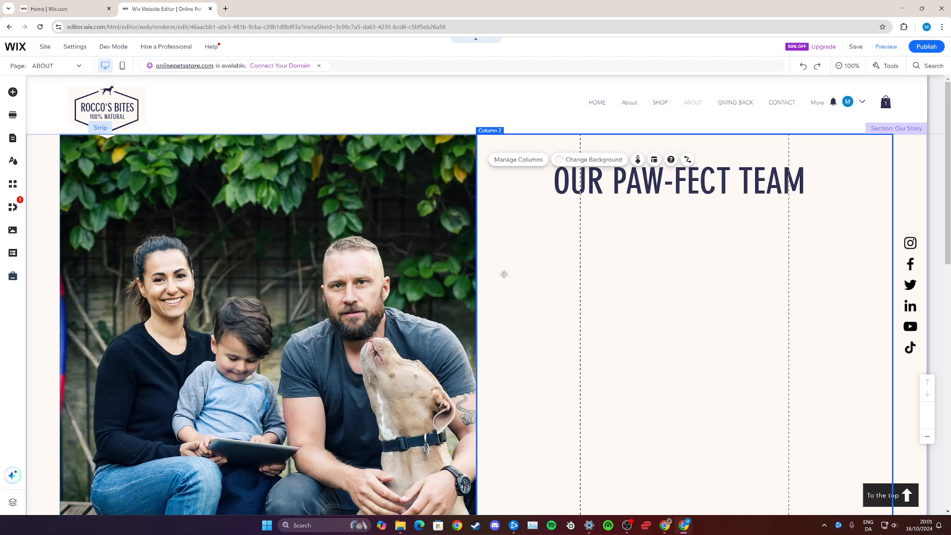
pyautogui.moveTo(13, 91)
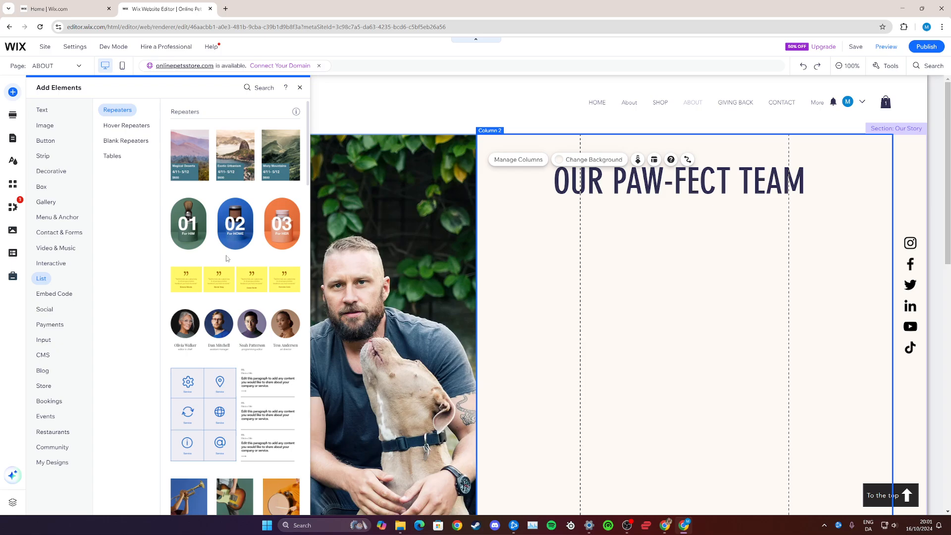
# - Browse the repeater designs for the circular team-photo layout with names and roles
pyautogui.scroll(-3)
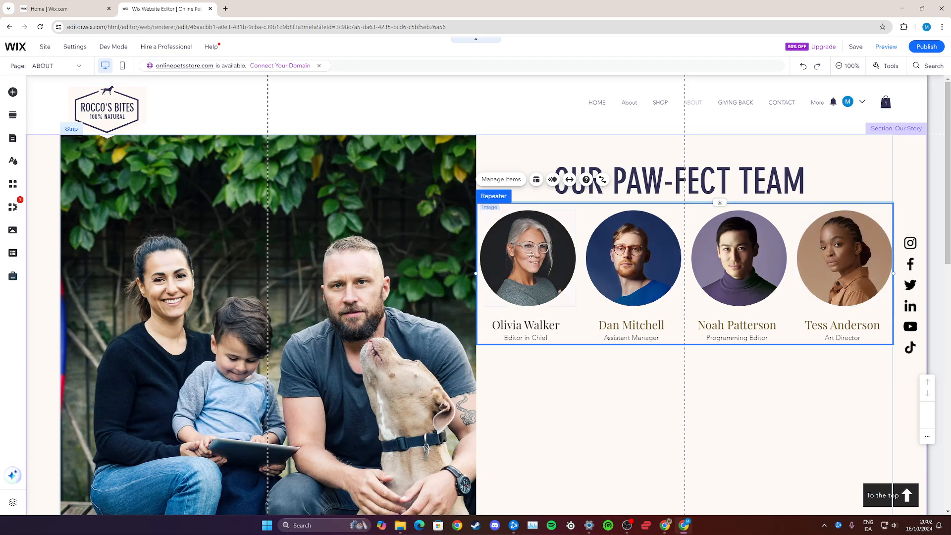
pyautogui.click(526, 258)
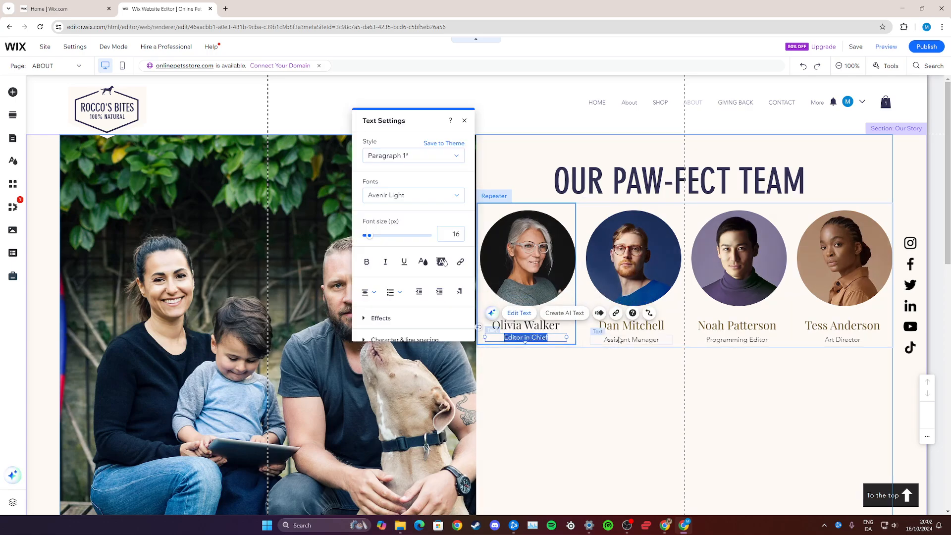
pyautogui.click(630, 339)
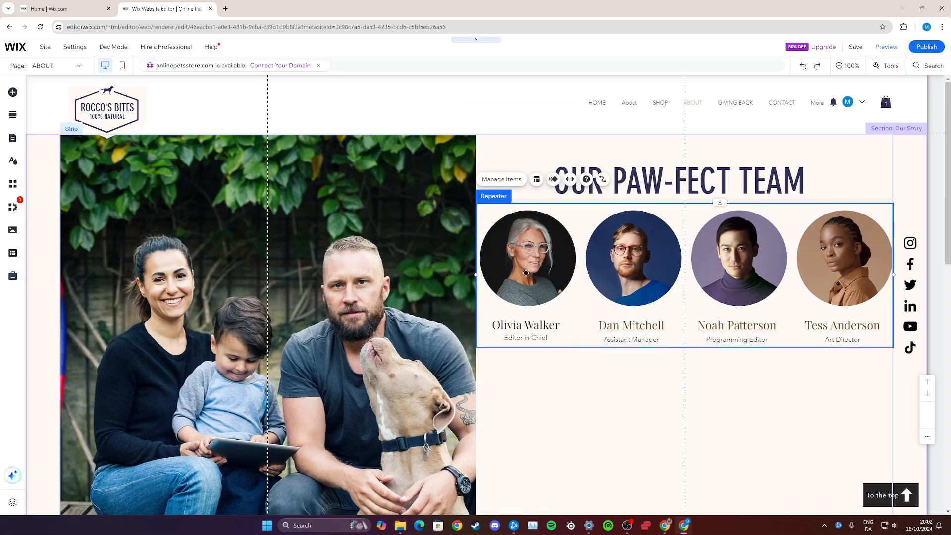
# - Duplicate the Olivia Walker item so the repeater grows toward eight team cards
pyautogui.click(501, 179)
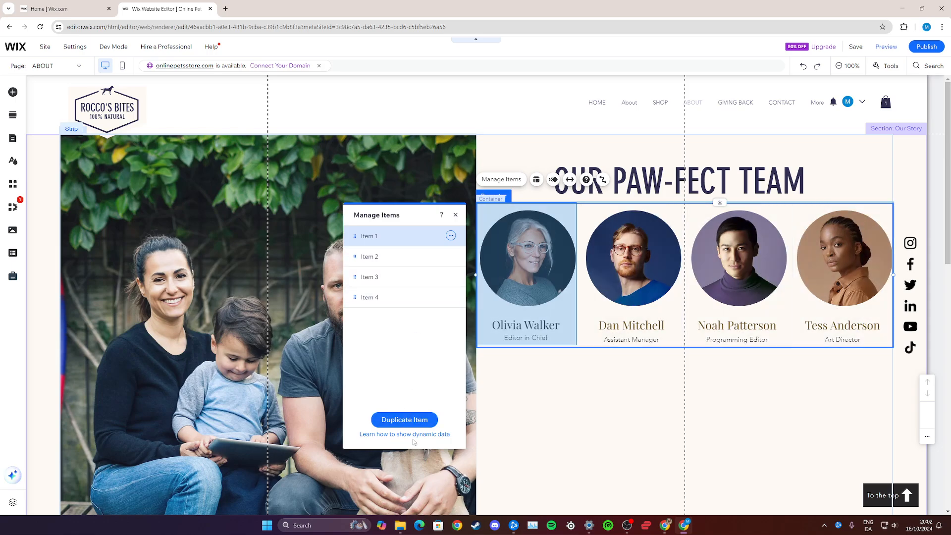
pyautogui.click(404, 420)
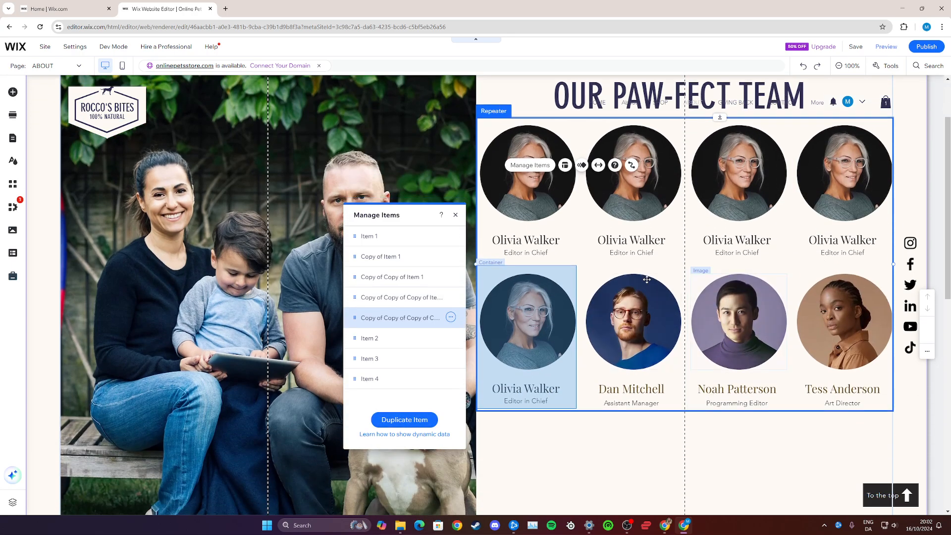
pyautogui.moveTo(681, 300)
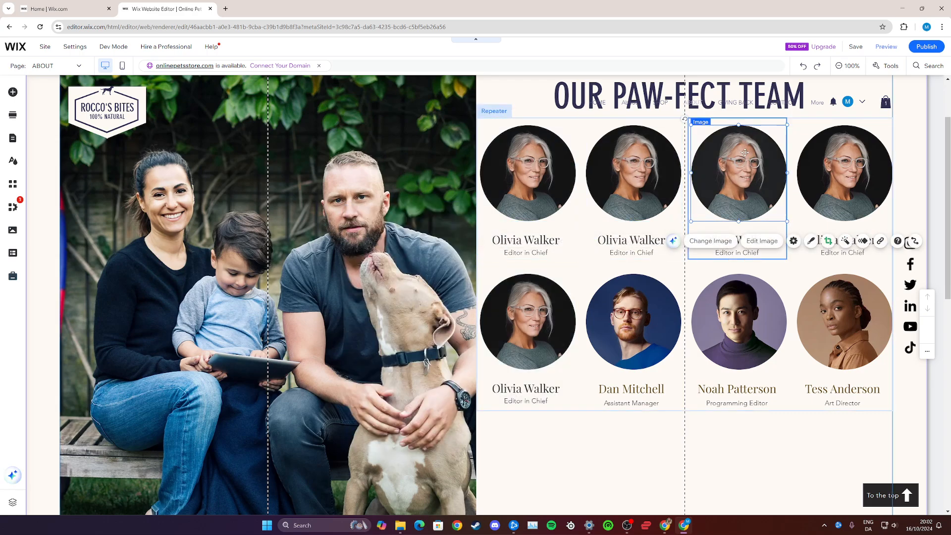
pyautogui.click(526, 172)
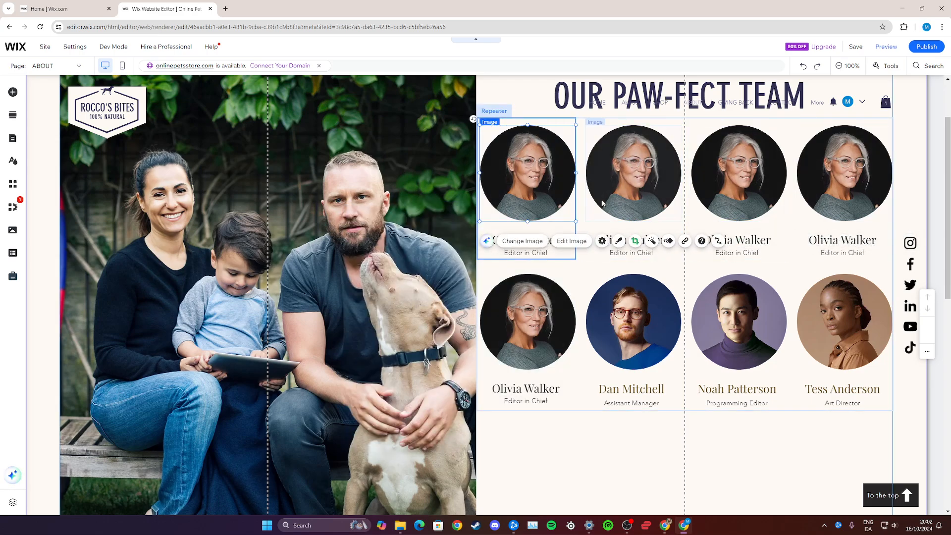
pyautogui.click(621, 241)
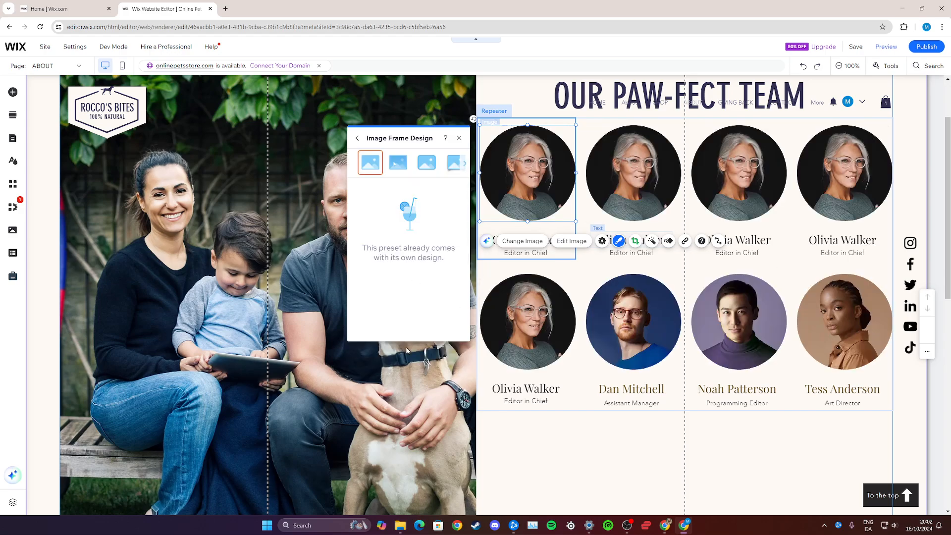
pyautogui.click(426, 163)
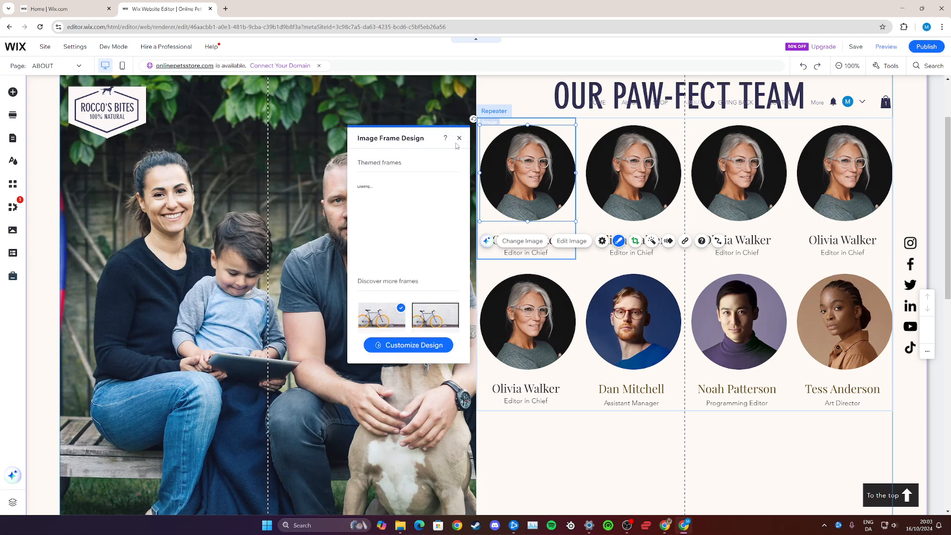
pyautogui.click(458, 139)
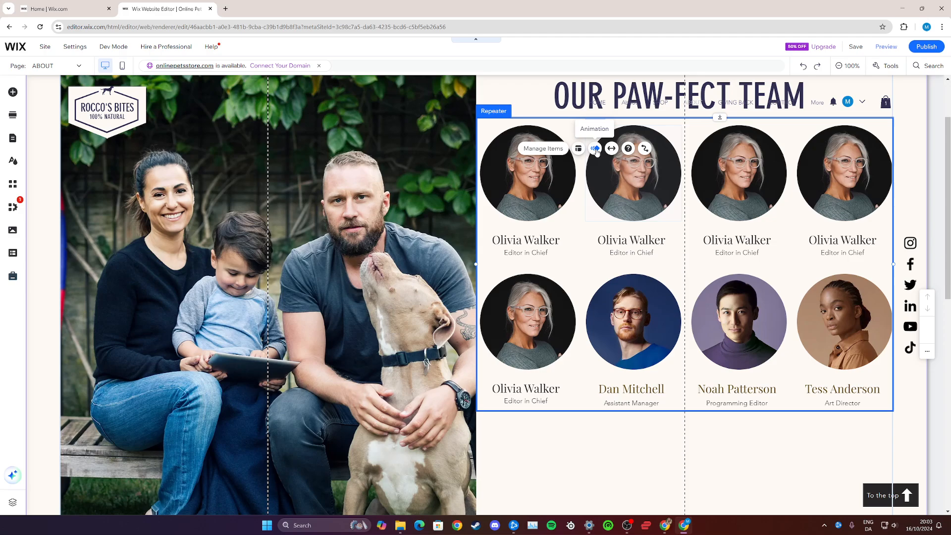
pyautogui.click(595, 147)
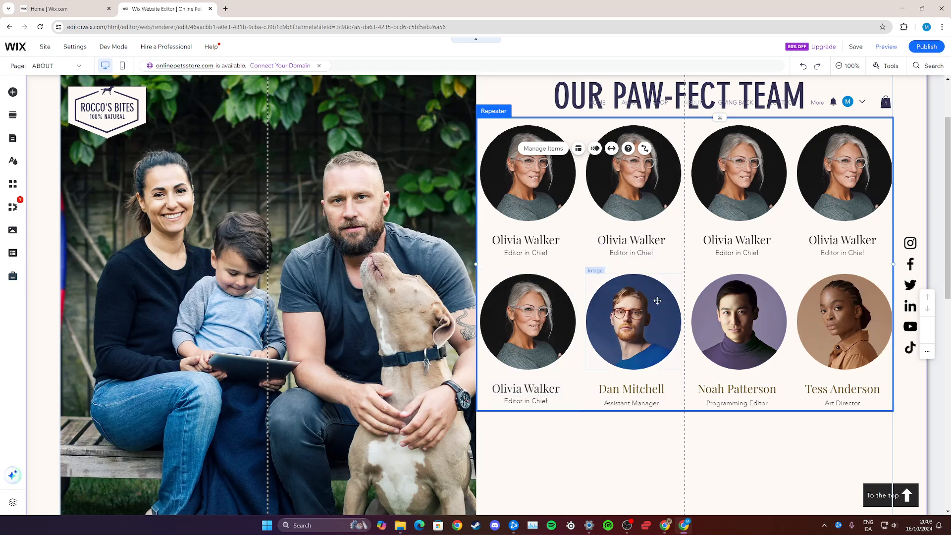
pyautogui.click(631, 321)
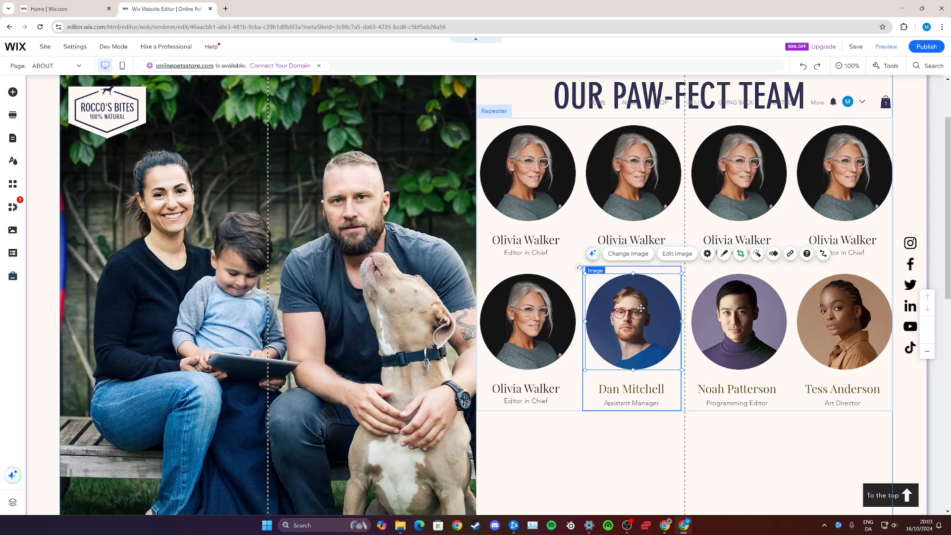